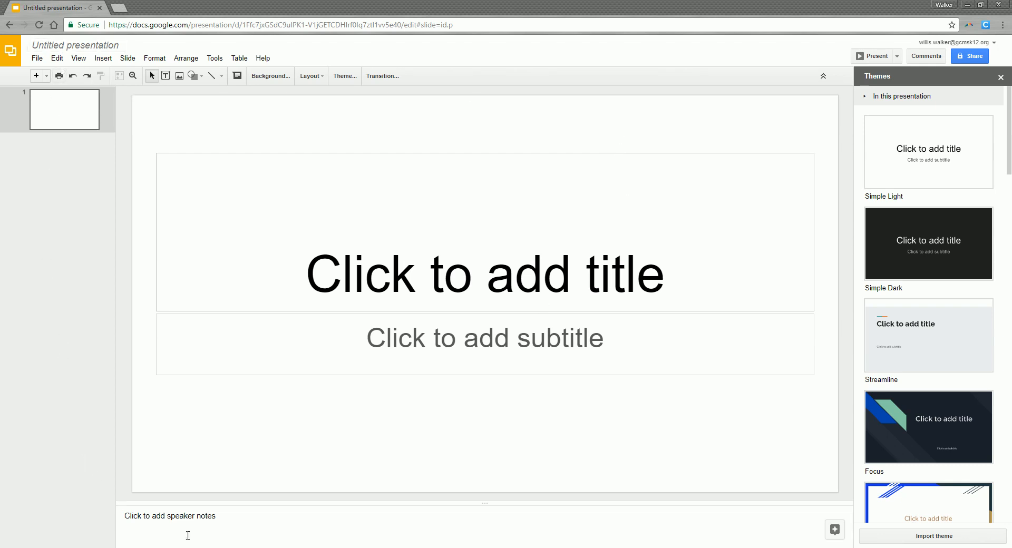
mouse_move(46, 201)
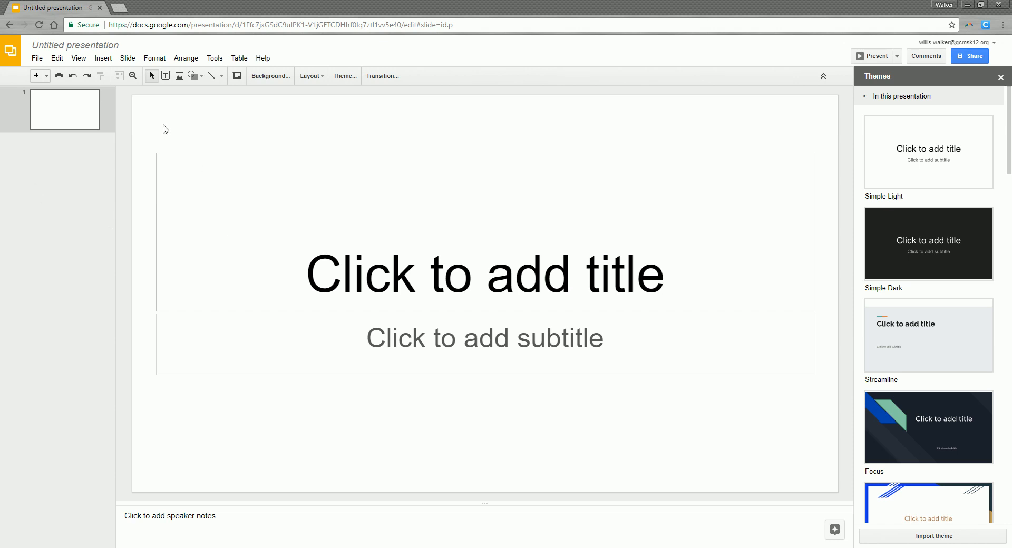
mouse_move(193, 256)
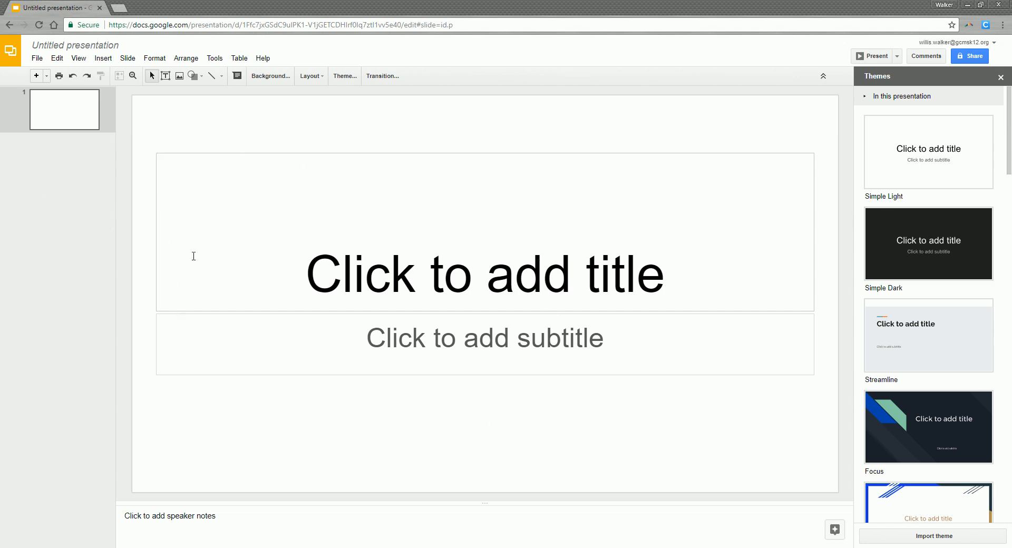
mouse_move(412, 219)
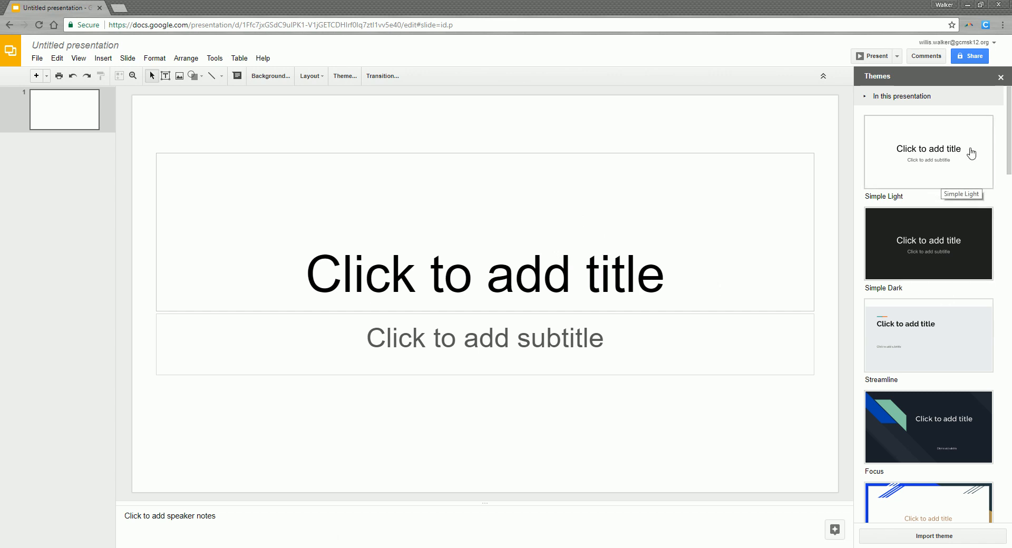
mouse_move(829, 195)
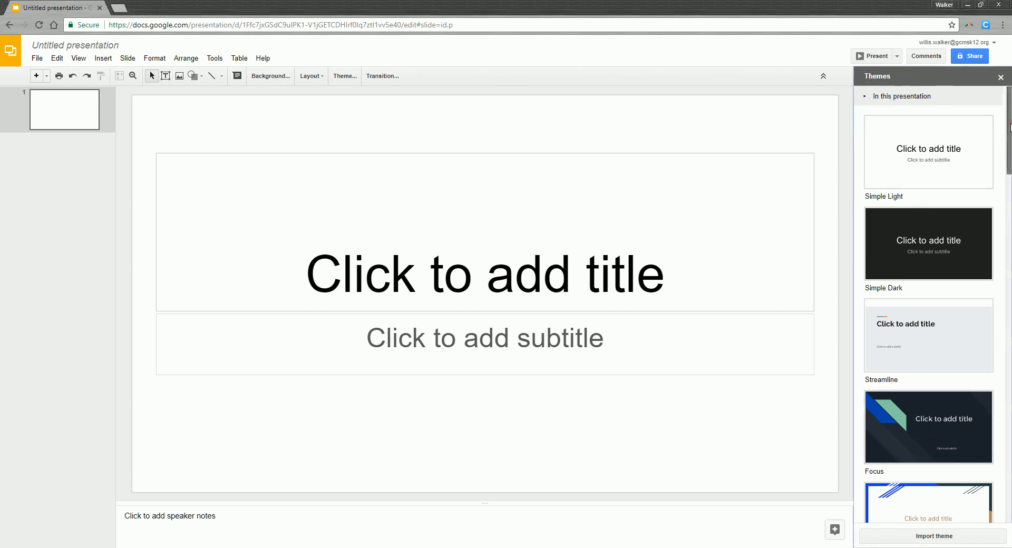
Apply the Momentum theme from the Themes sidebar.
scroll("down", 3)
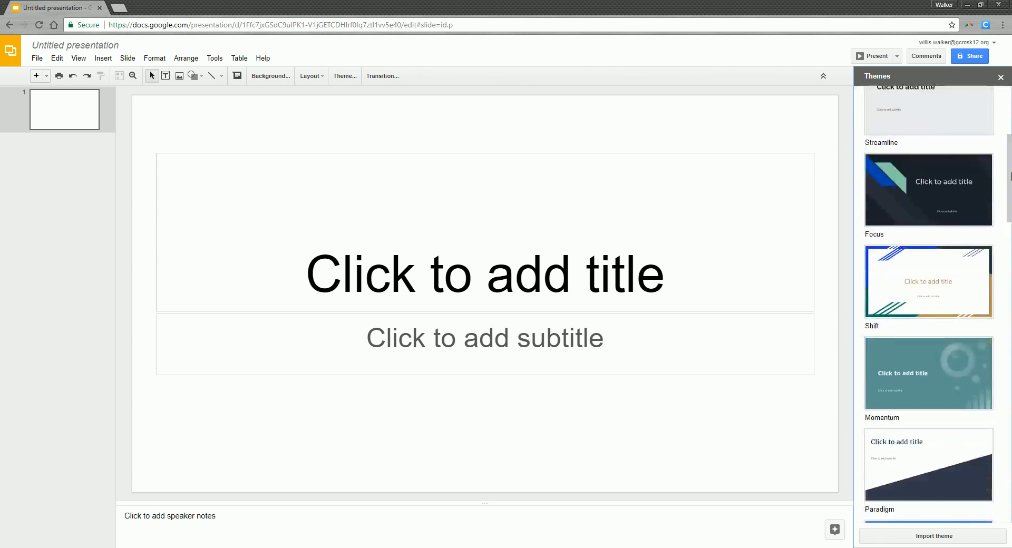
left_click(929, 373)
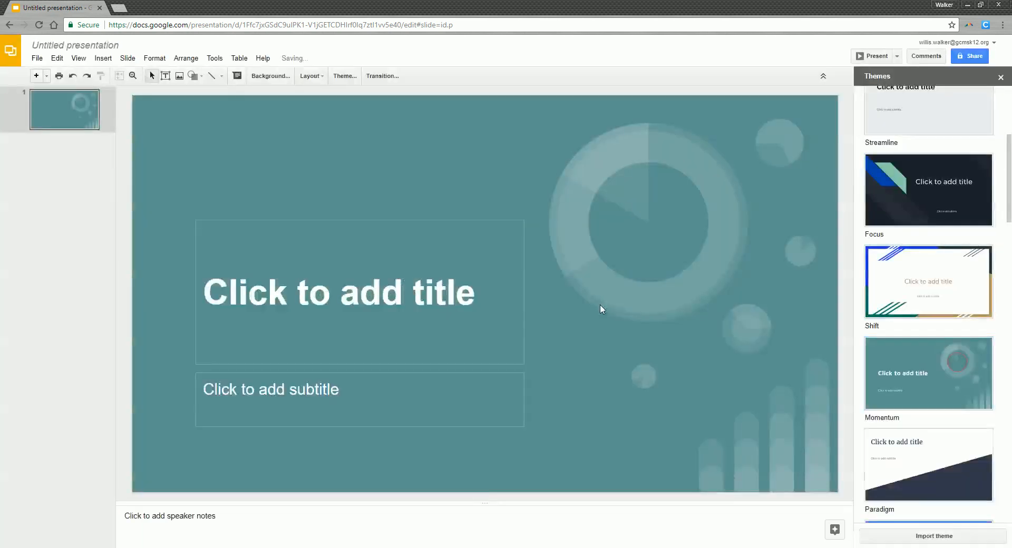
mouse_move(621, 321)
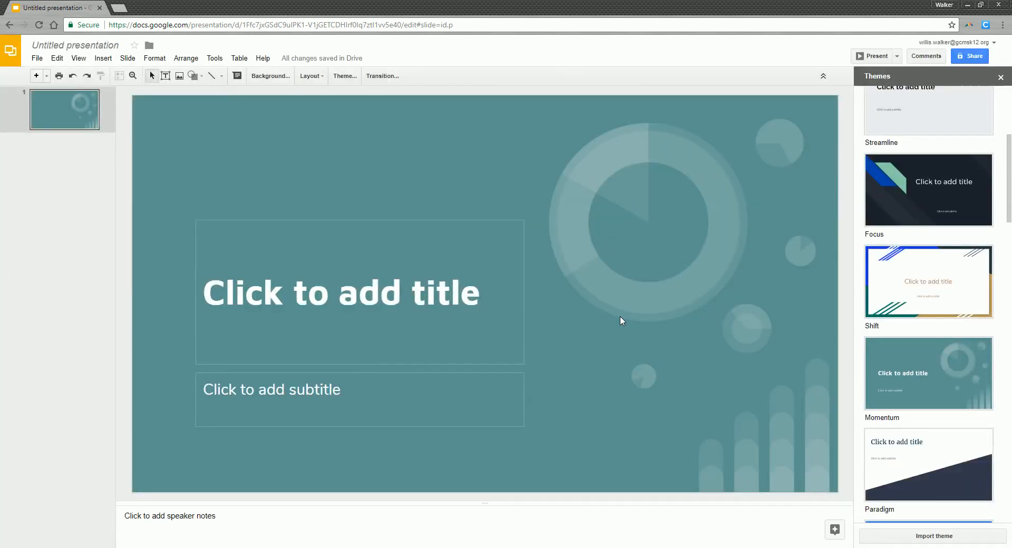
mouse_move(986, 83)
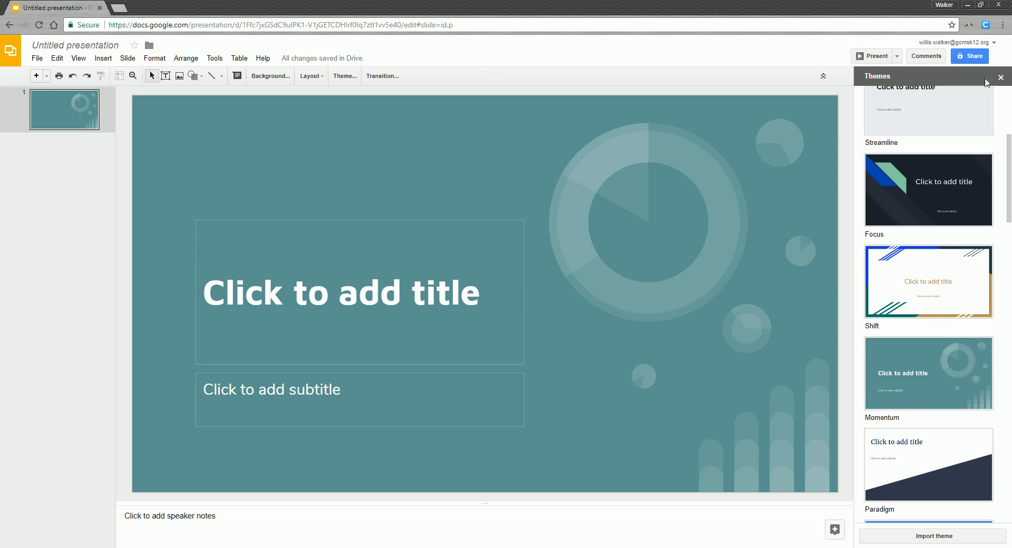
left_click(1001, 78)
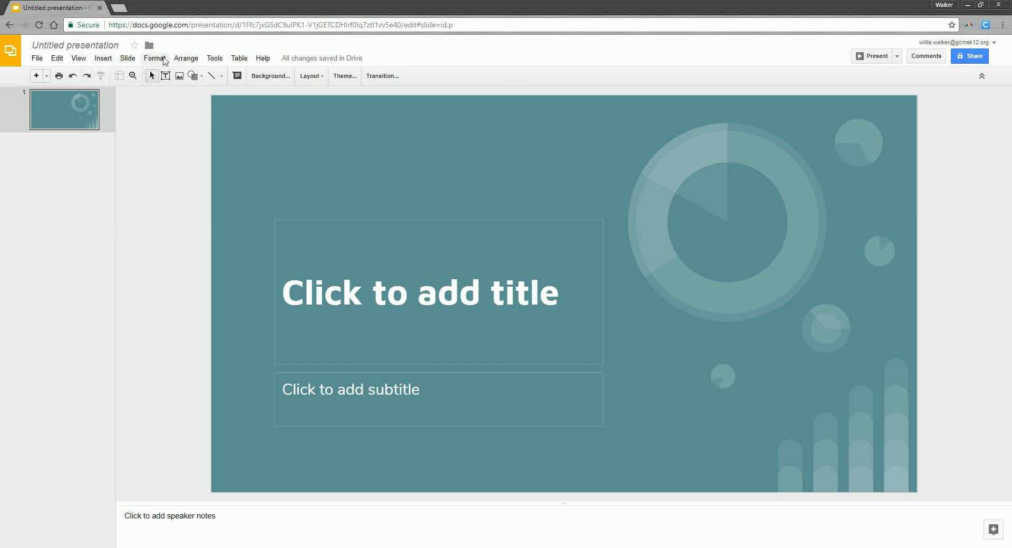
mouse_move(127, 61)
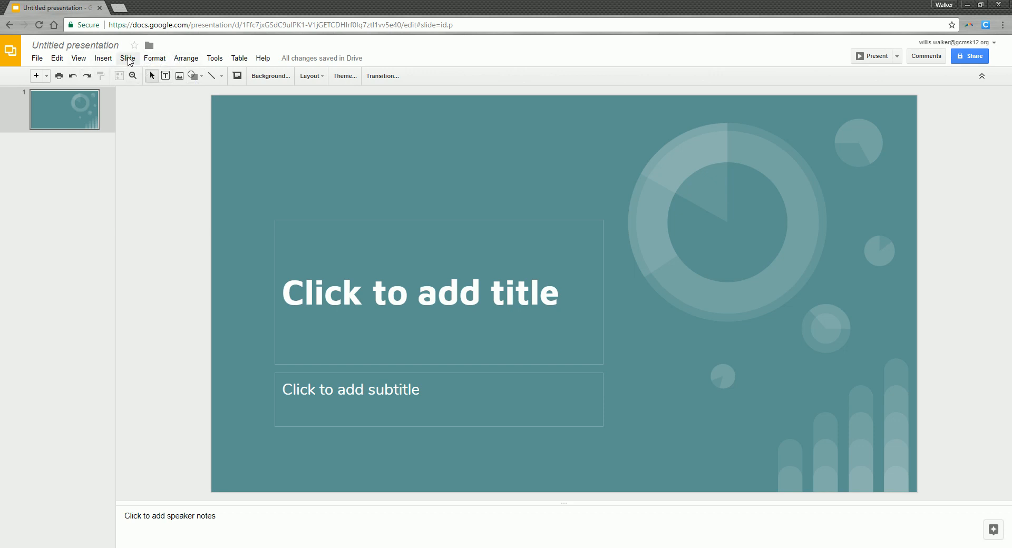
left_click(128, 58)
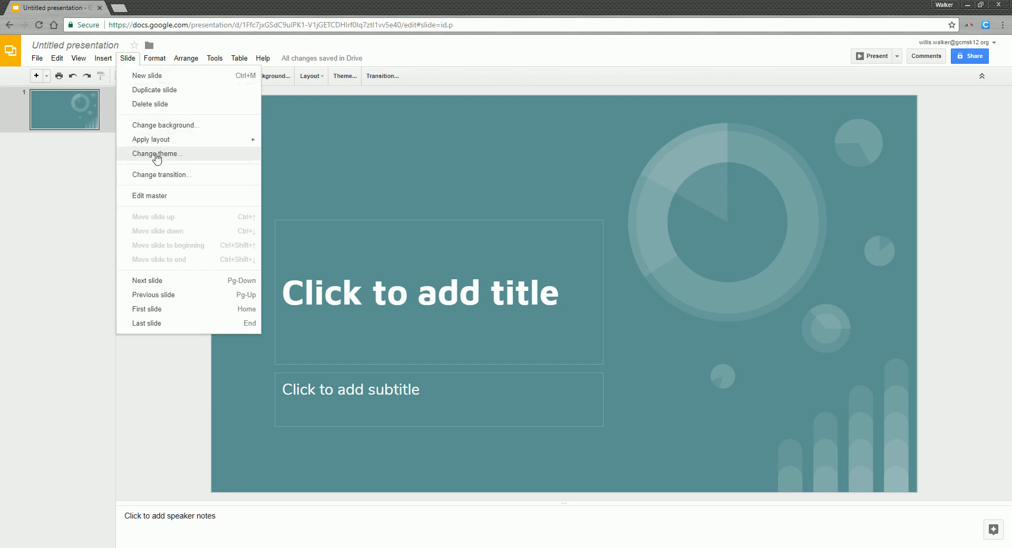
left_click(157, 154)
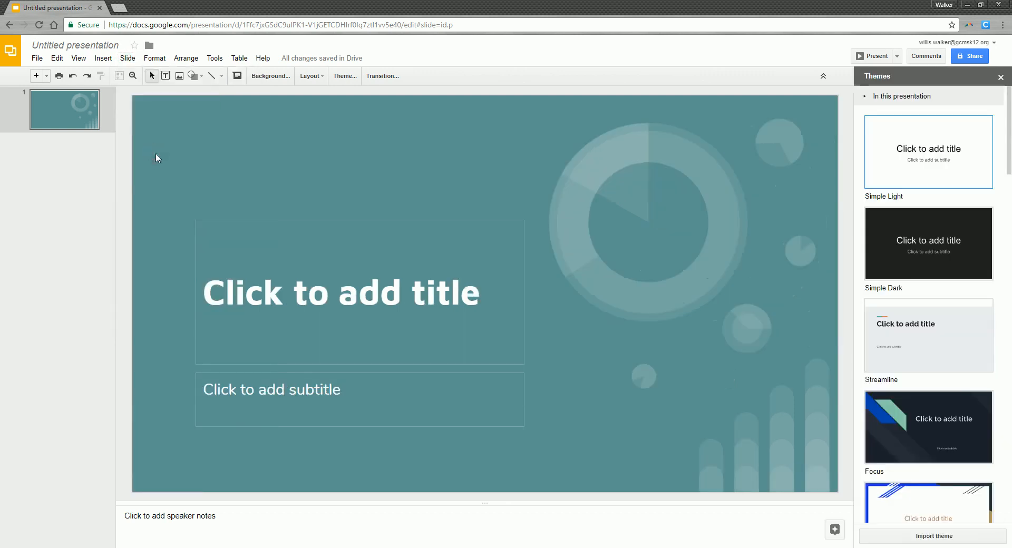
mouse_move(903, 416)
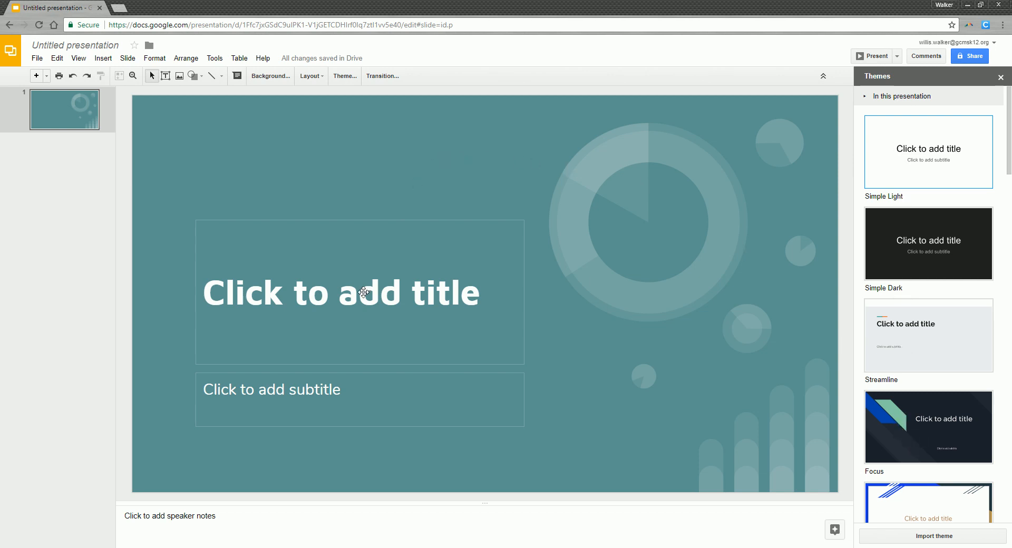
mouse_move(153, 117)
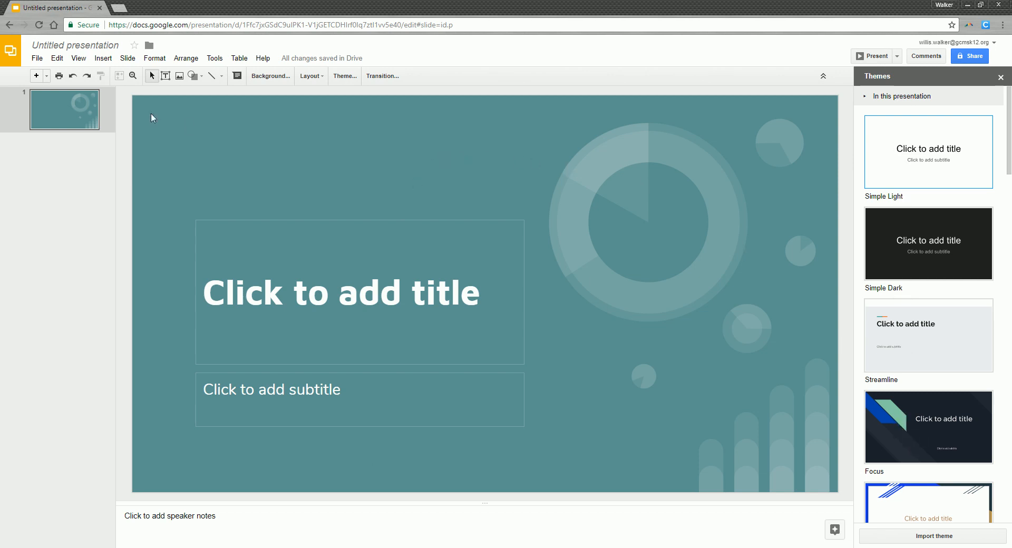
mouse_move(499, 222)
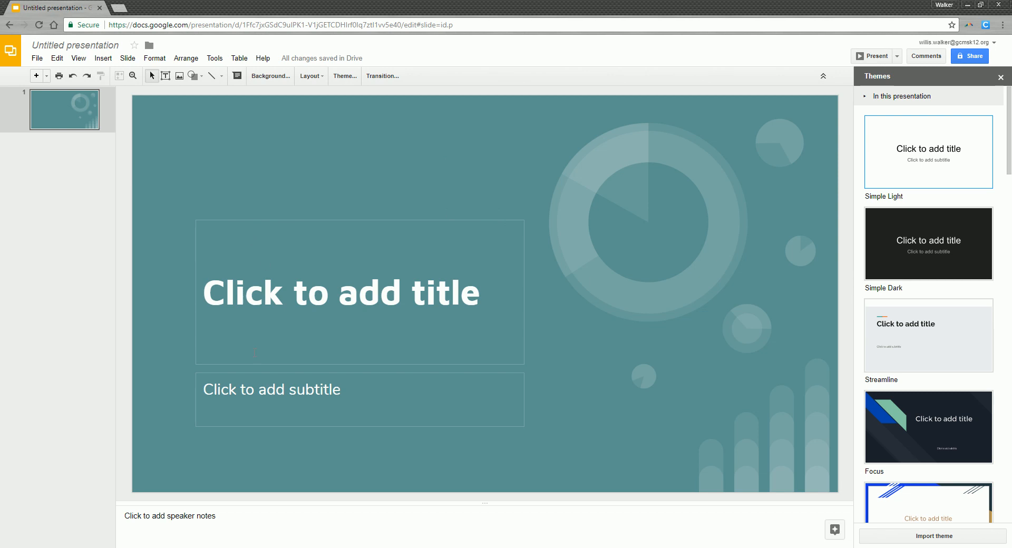
left_click(127, 58)
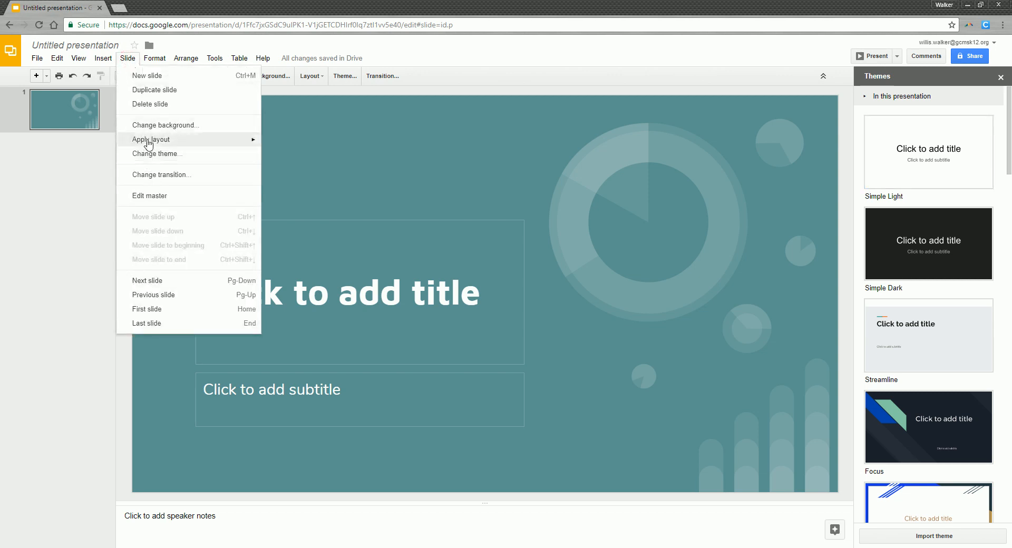
mouse_move(279, 156)
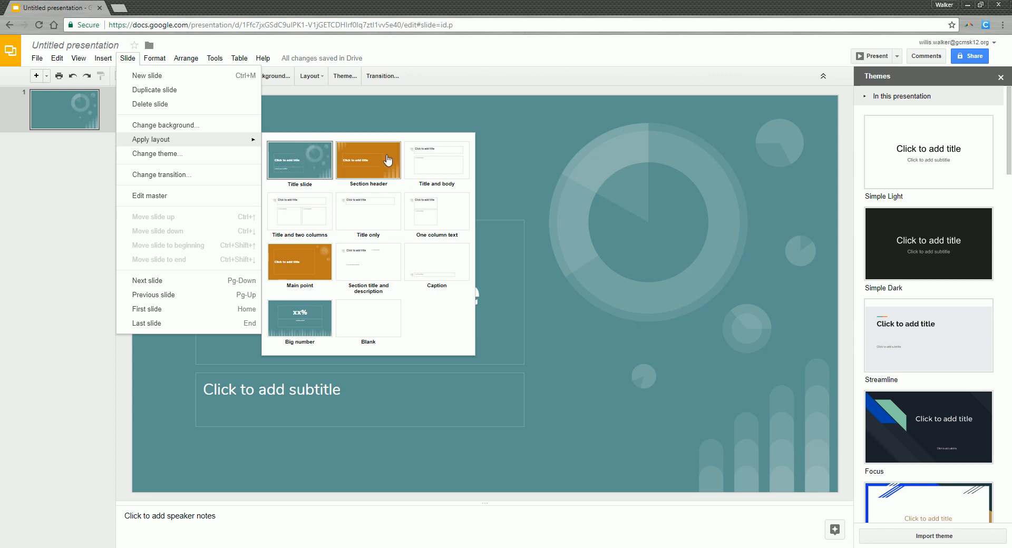
mouse_move(299, 212)
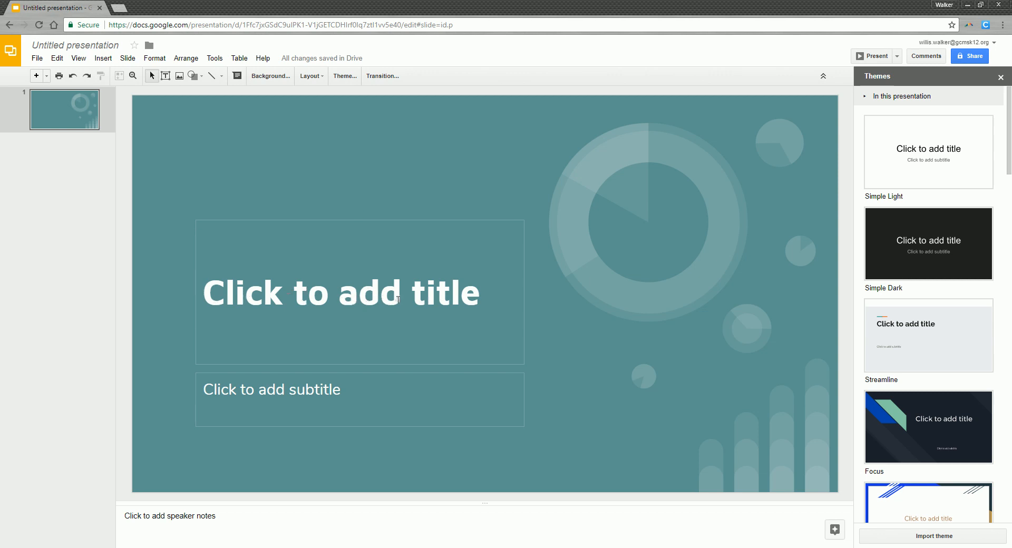
Type 'Animals' into the title placeholder.
left_click(342, 293)
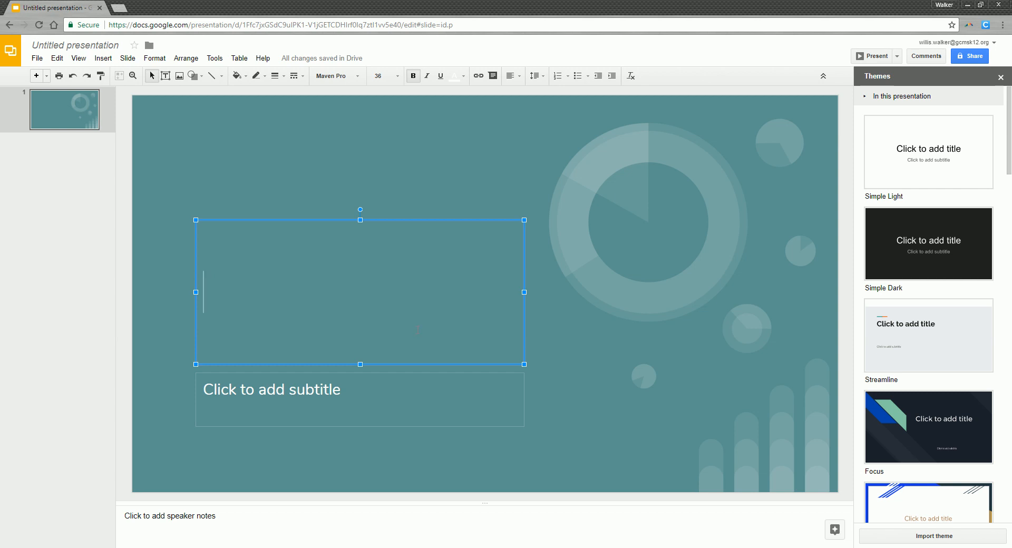
type("Anima")
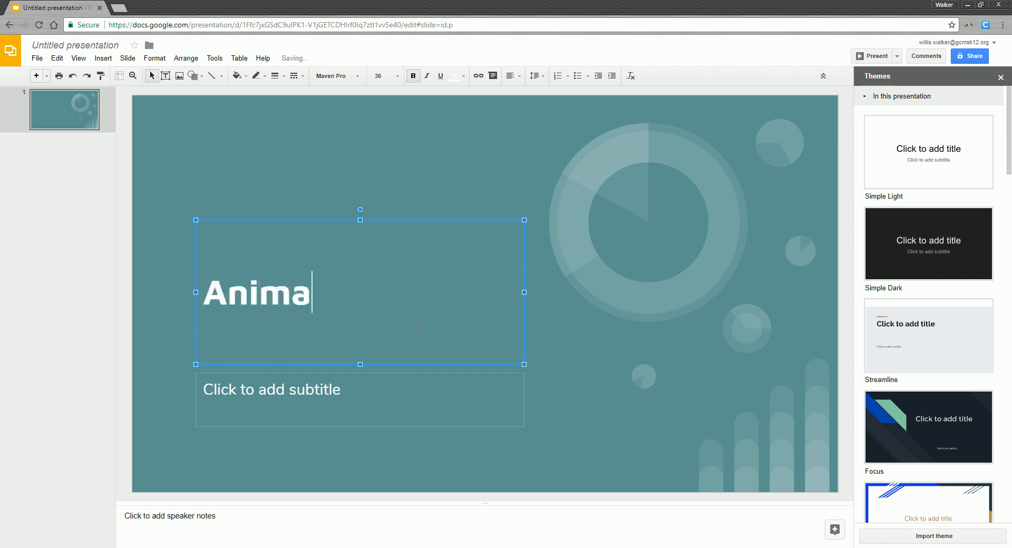
type("ls")
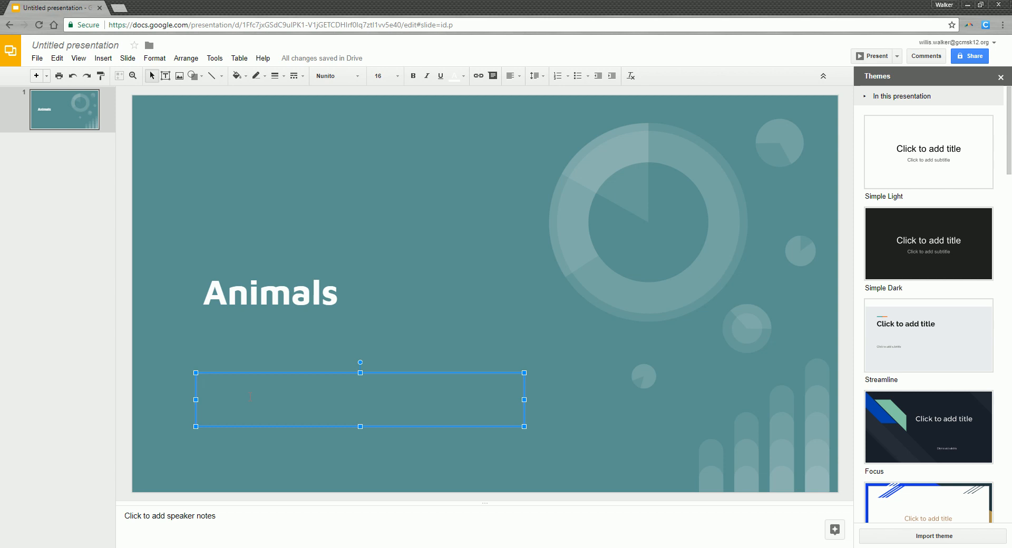
Type 'By Mr. Willis' into the subtitle placeholder.
type("By")
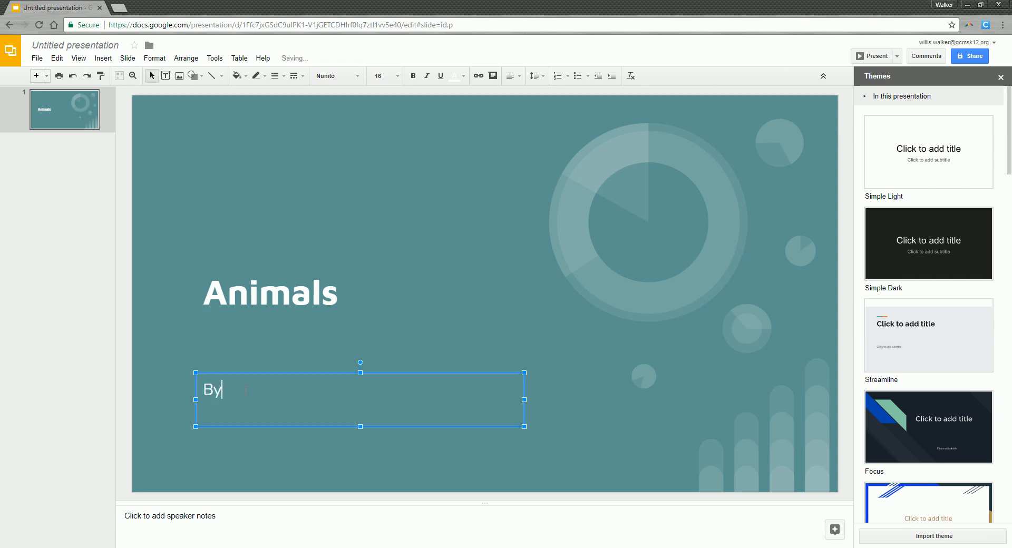
type("Mr. Wi")
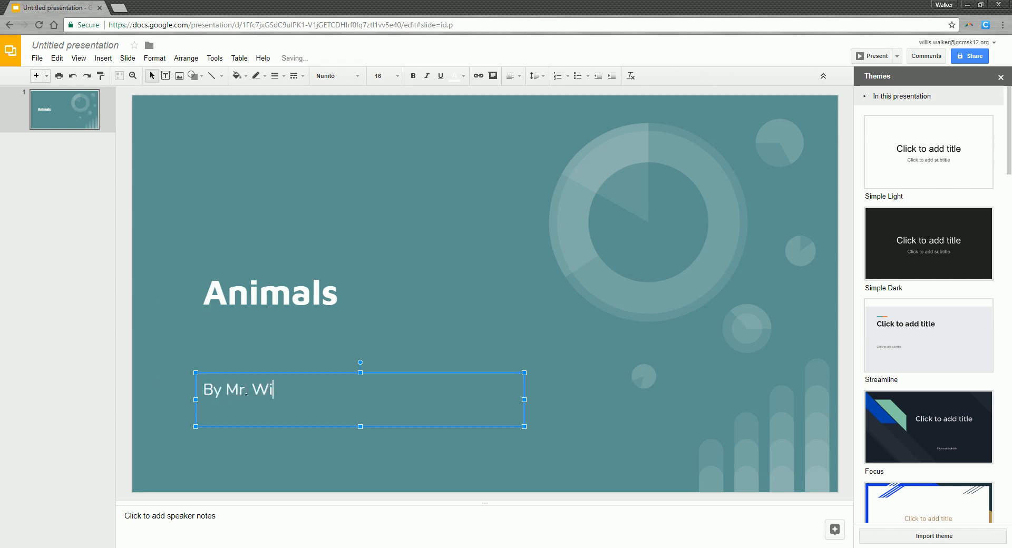
type("llis")
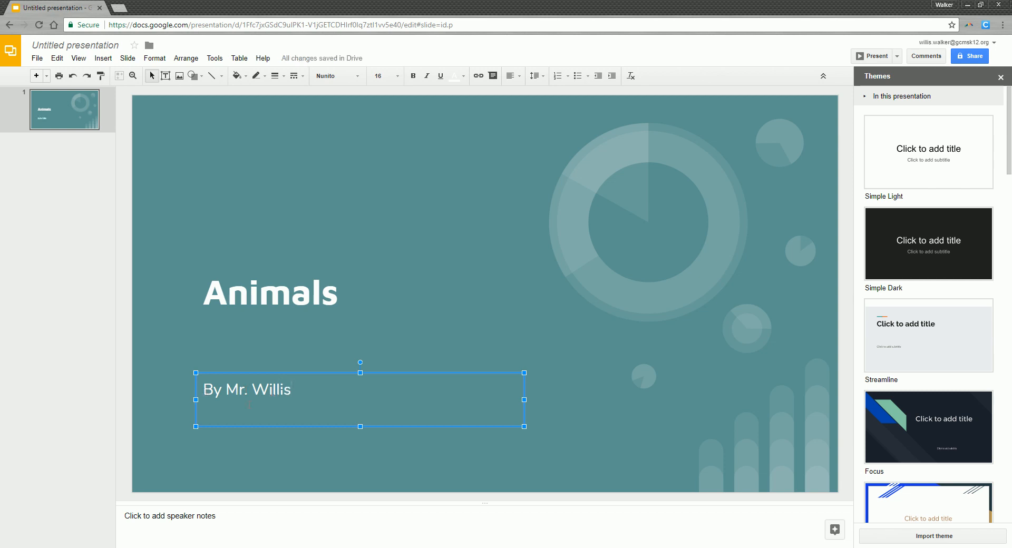
mouse_move(469, 334)
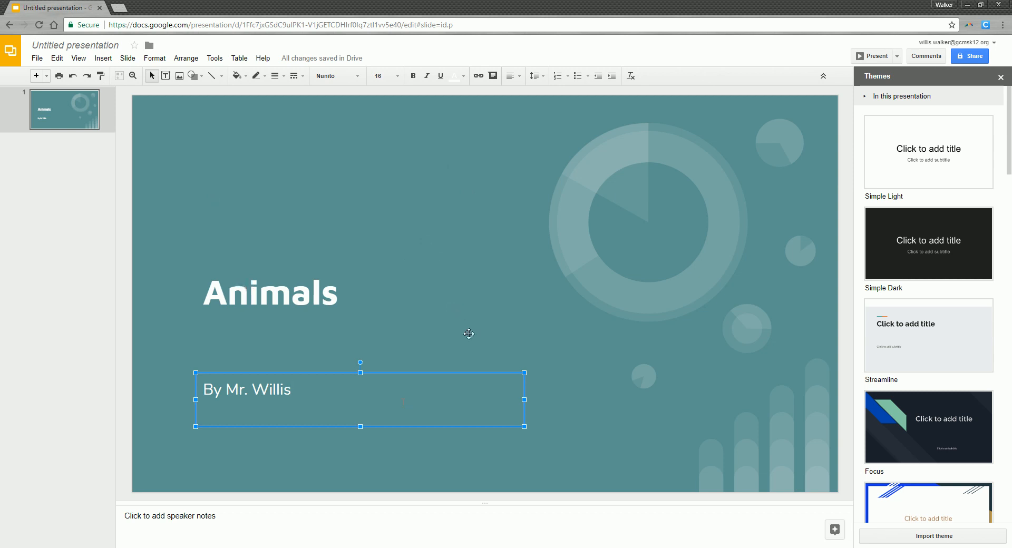
mouse_move(676, 264)
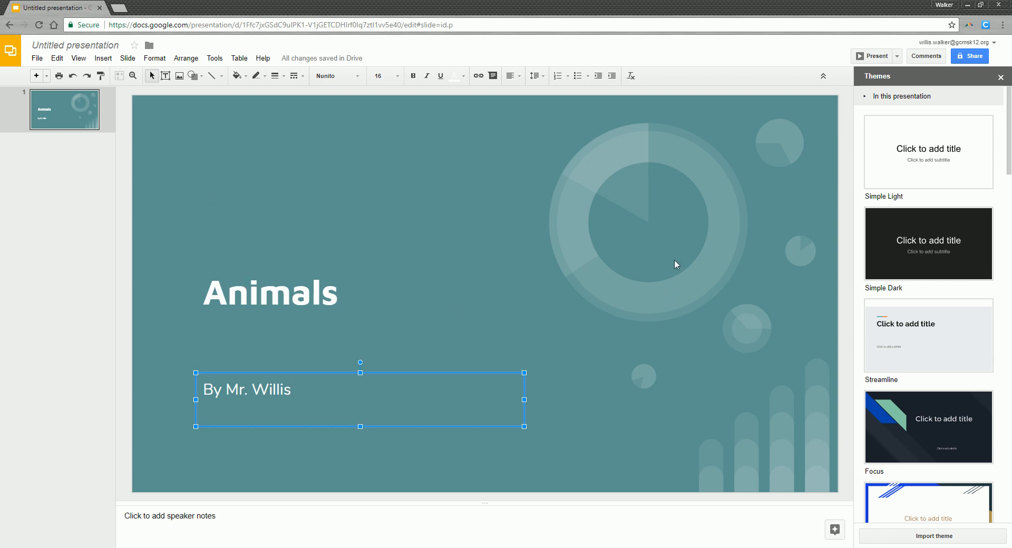
mouse_move(515, 234)
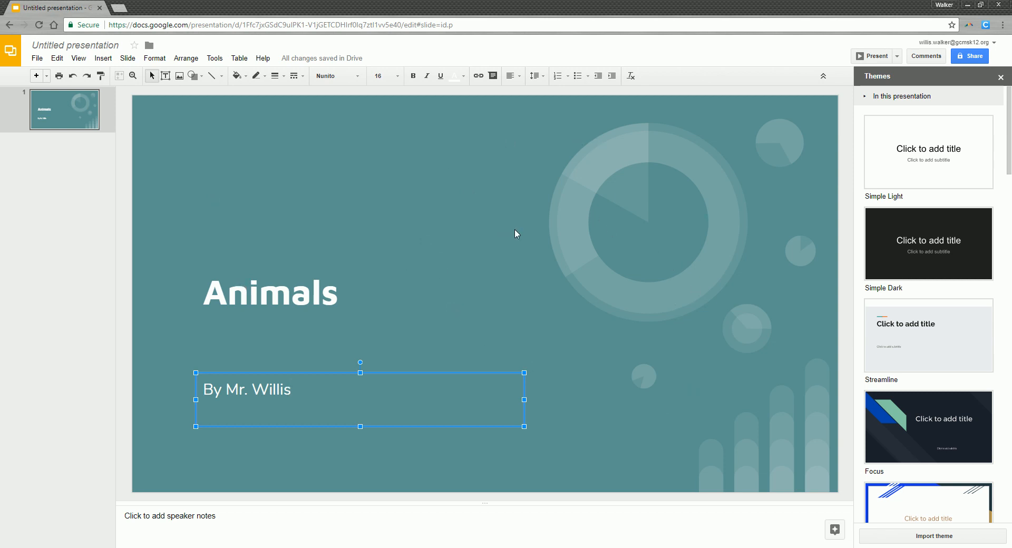
mouse_move(523, 255)
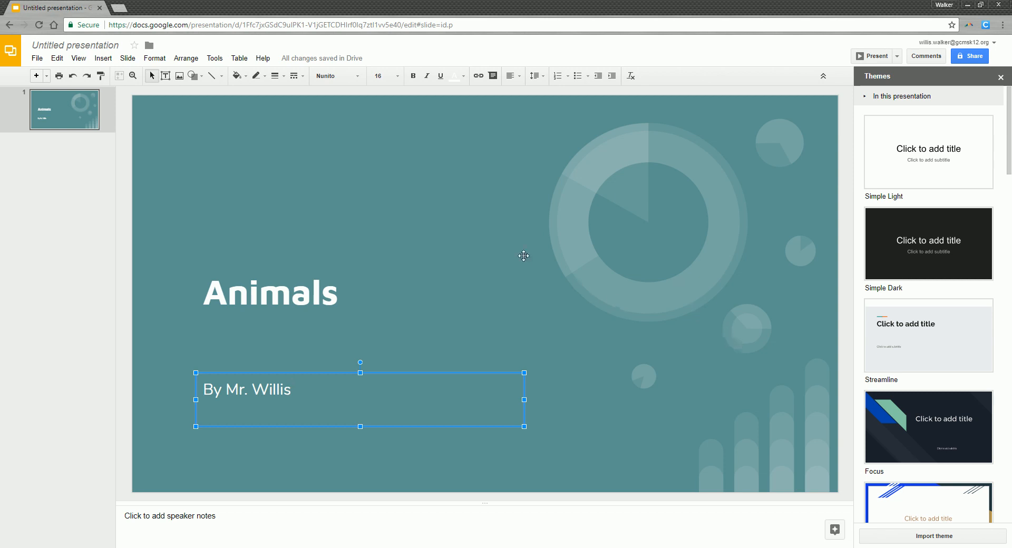
mouse_move(520, 259)
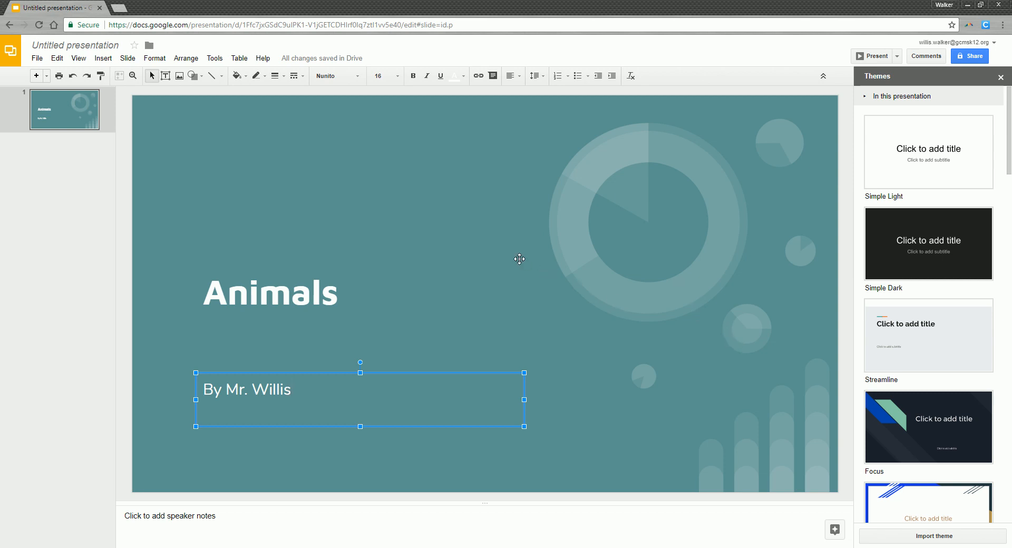
mouse_move(66, 447)
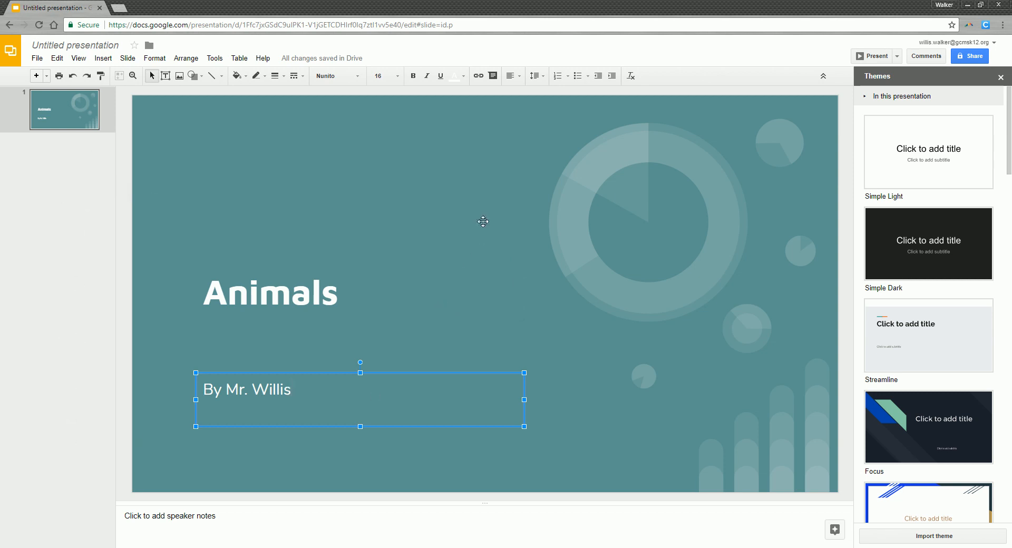
mouse_move(736, 305)
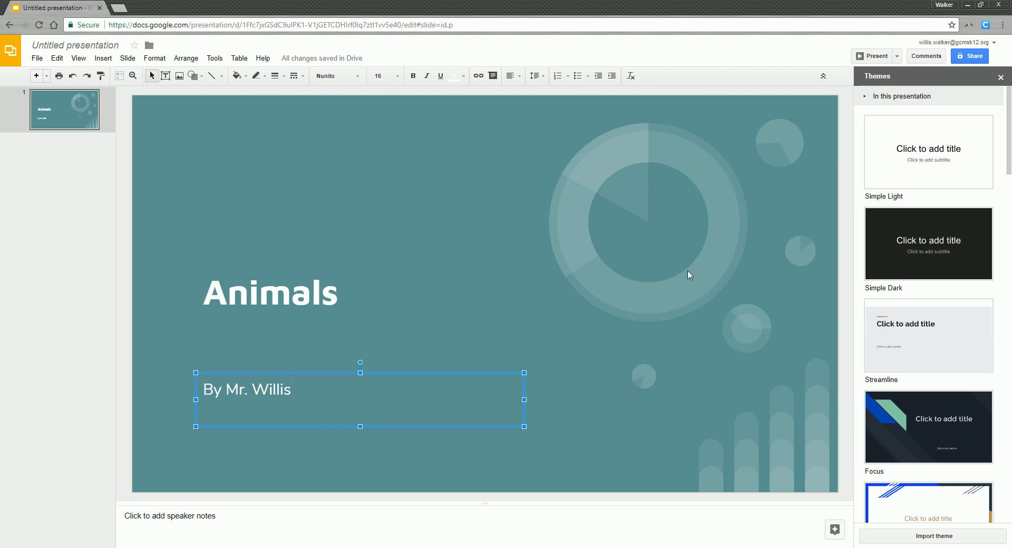
mouse_move(679, 242)
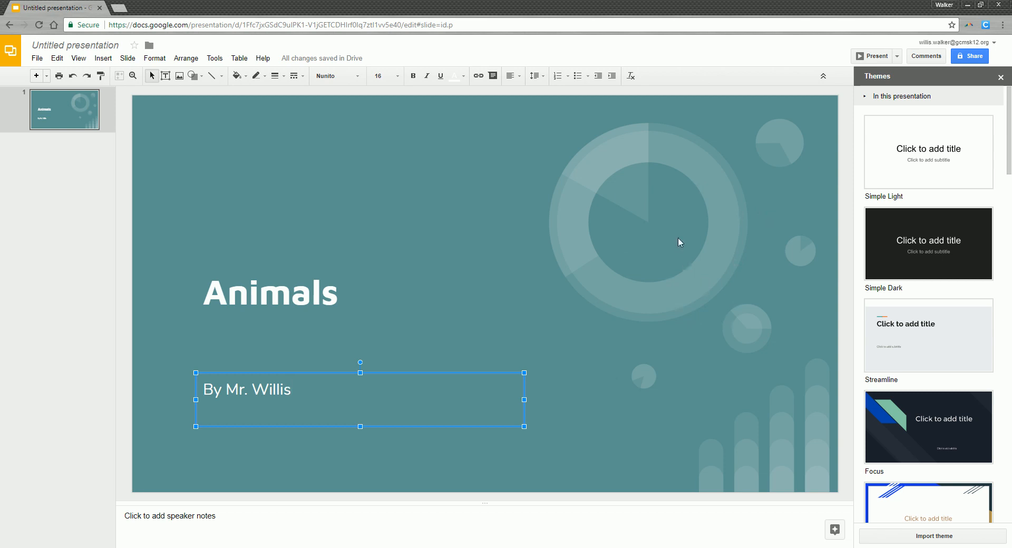
mouse_move(158, 86)
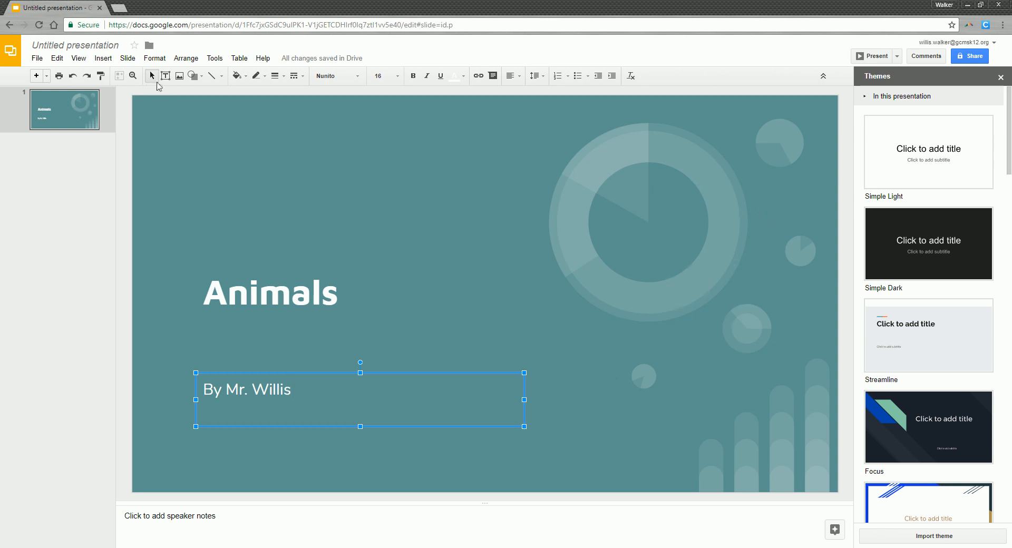
mouse_move(180, 75)
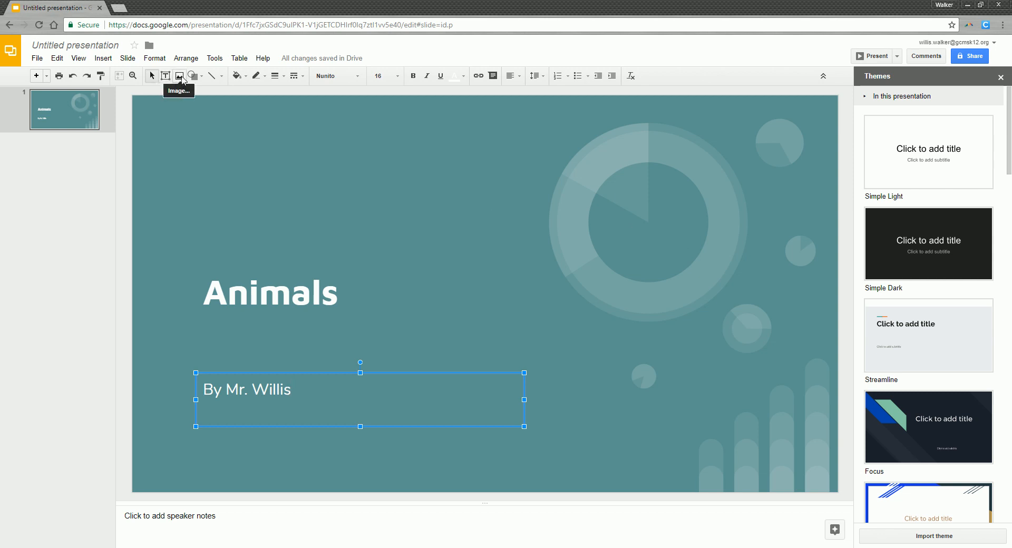
Open the Insert image dialog from the toolbar Image button.
left_click(180, 75)
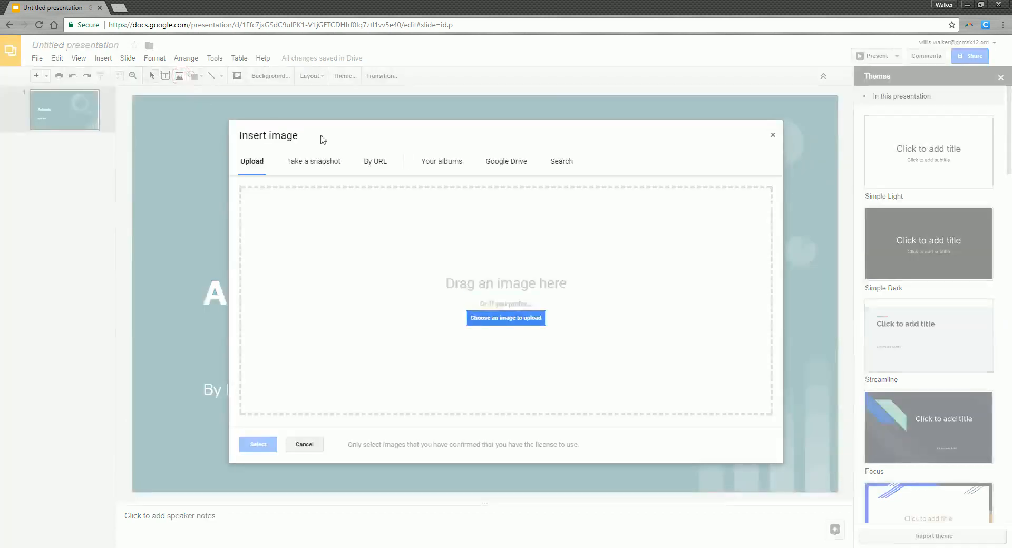
Browse the Upload and By URL tabs, ending on the Search tab.
left_click(561, 161)
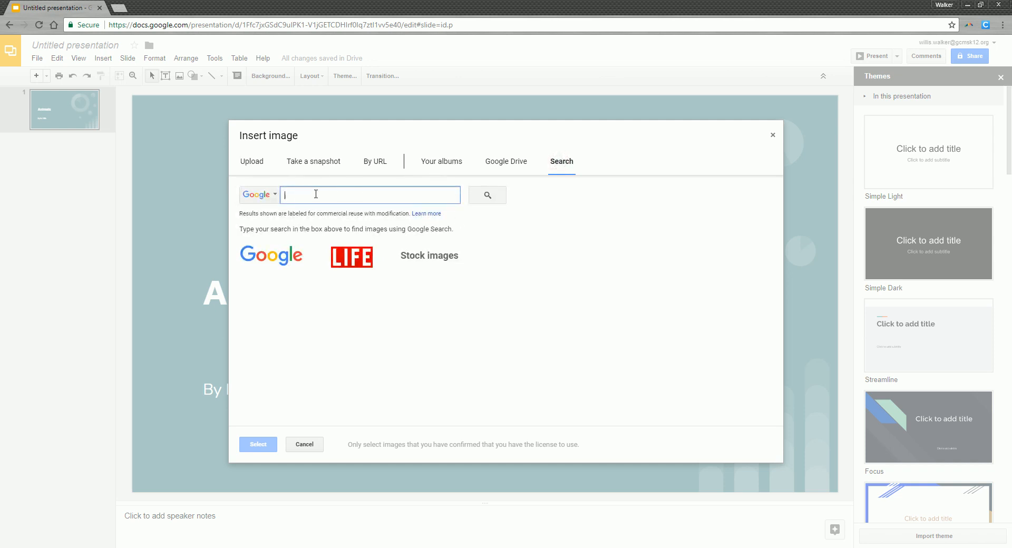
left_click(252, 161)
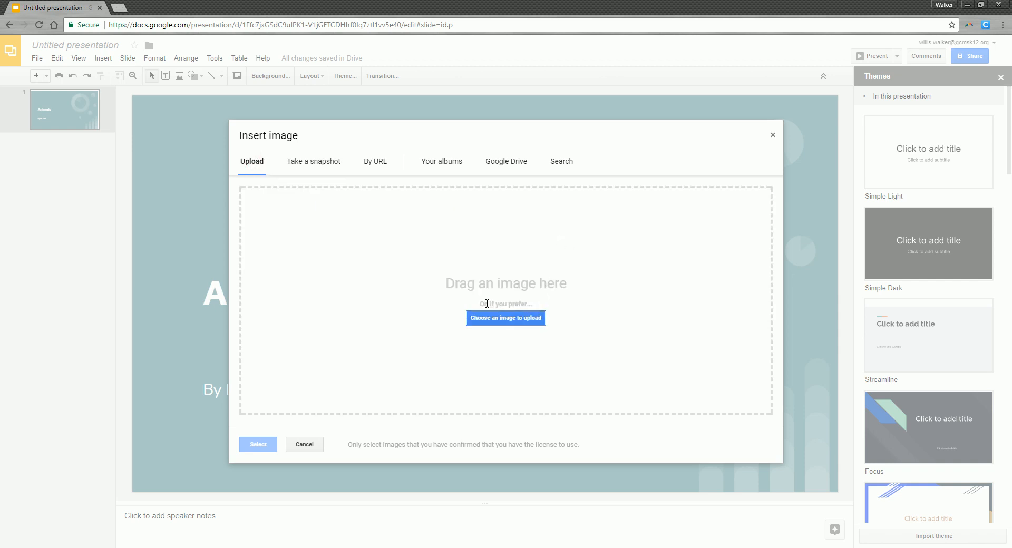
mouse_move(353, 405)
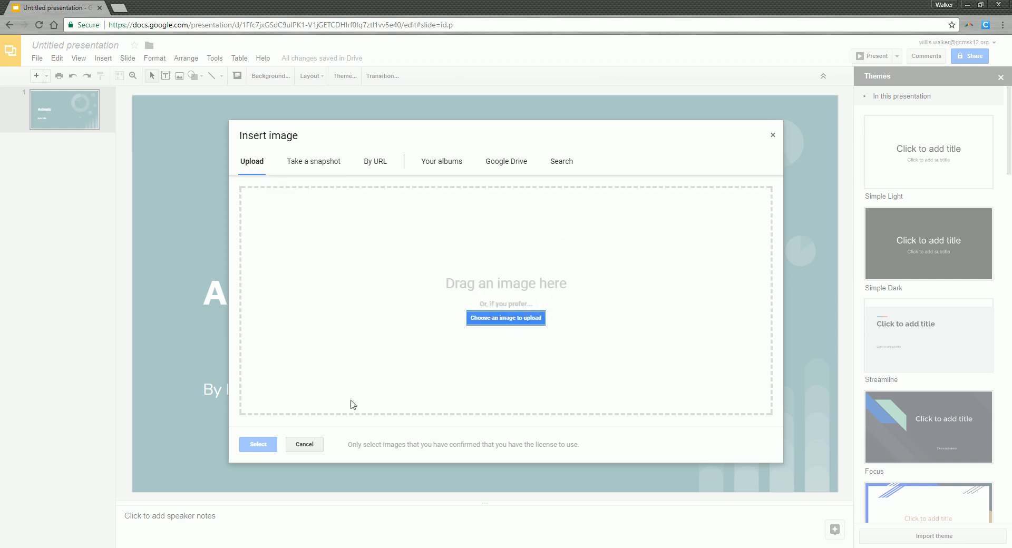
mouse_move(506, 161)
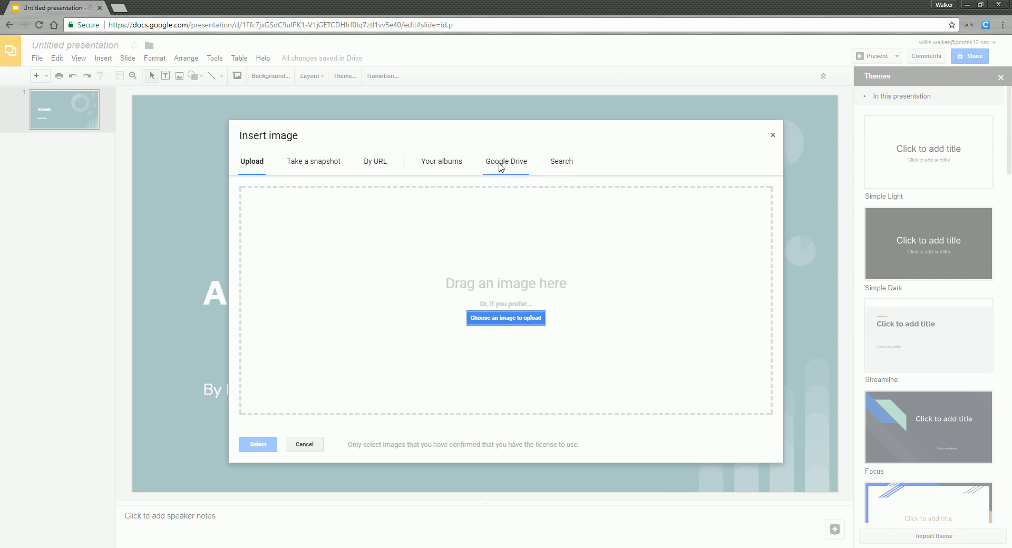
left_click(374, 162)
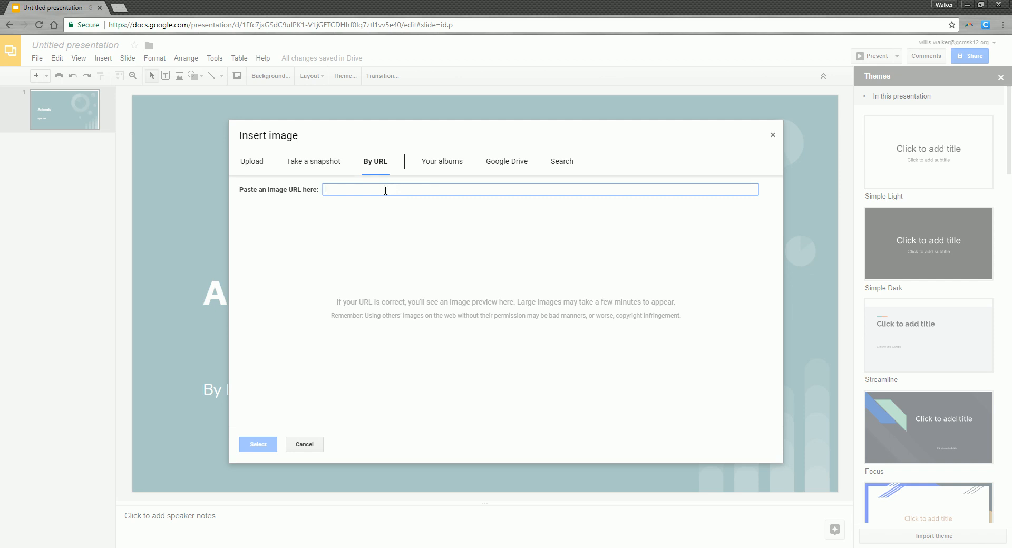
mouse_move(523, 197)
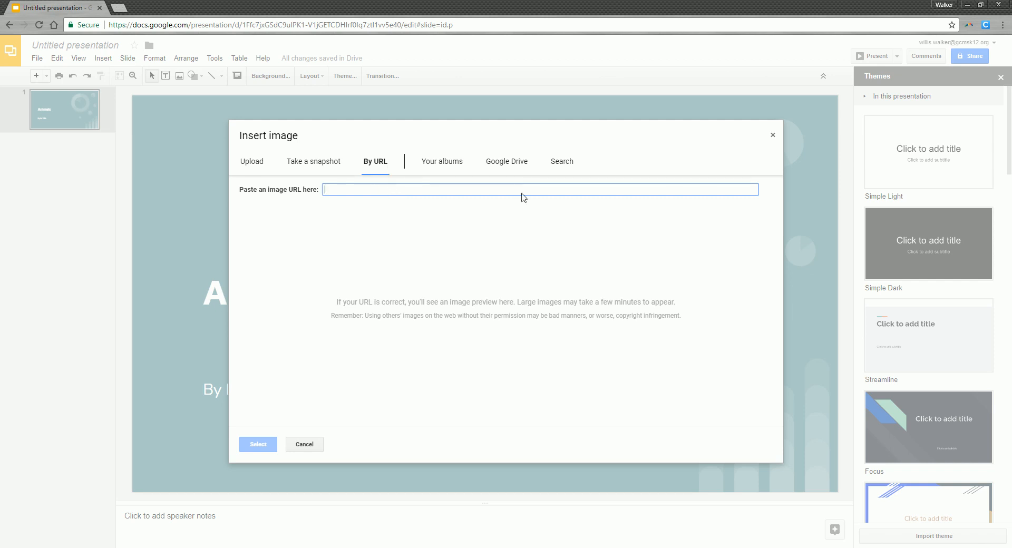
left_click(560, 161)
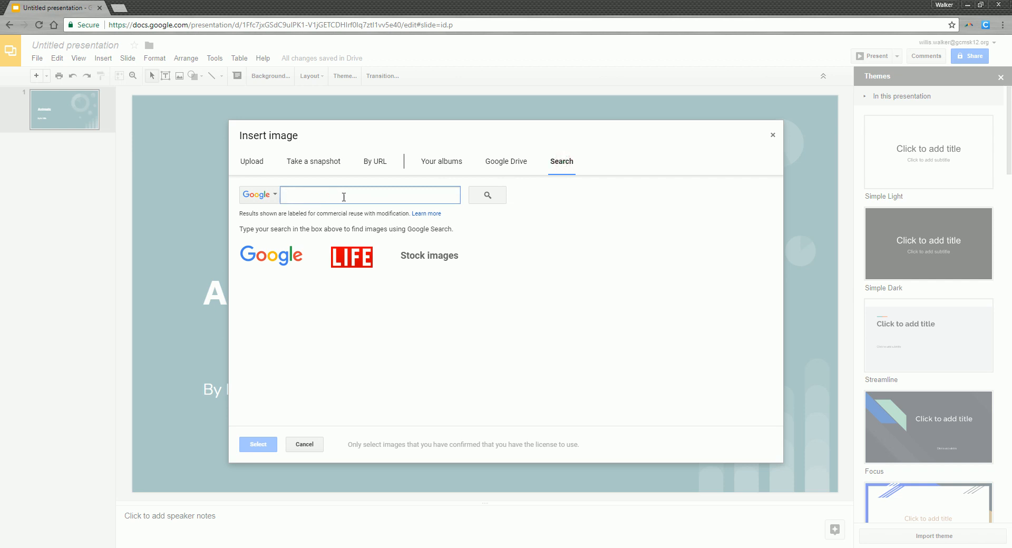
Search 'animals' and insert the kittens-on-grass photo onto the slide.
type("animals")
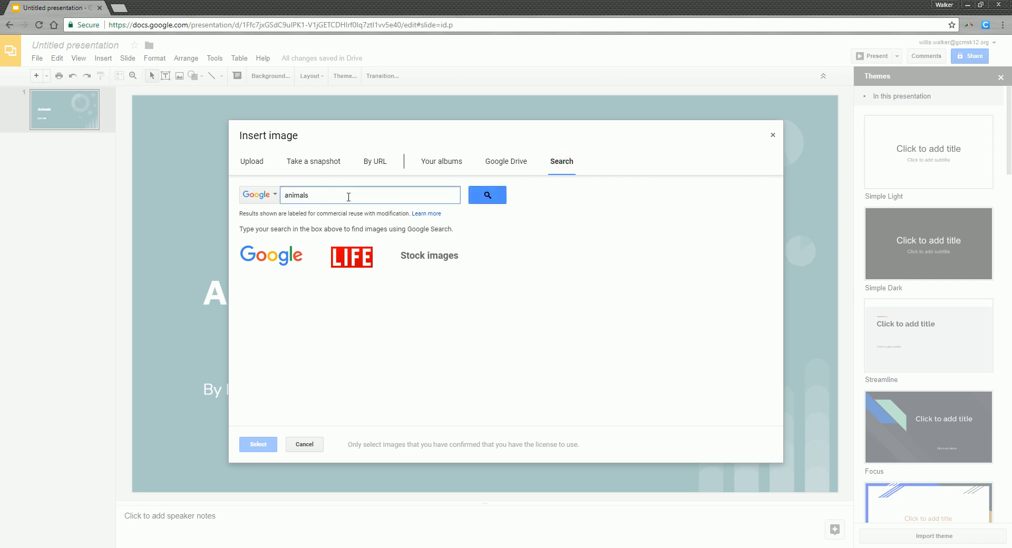
left_click(486, 195)
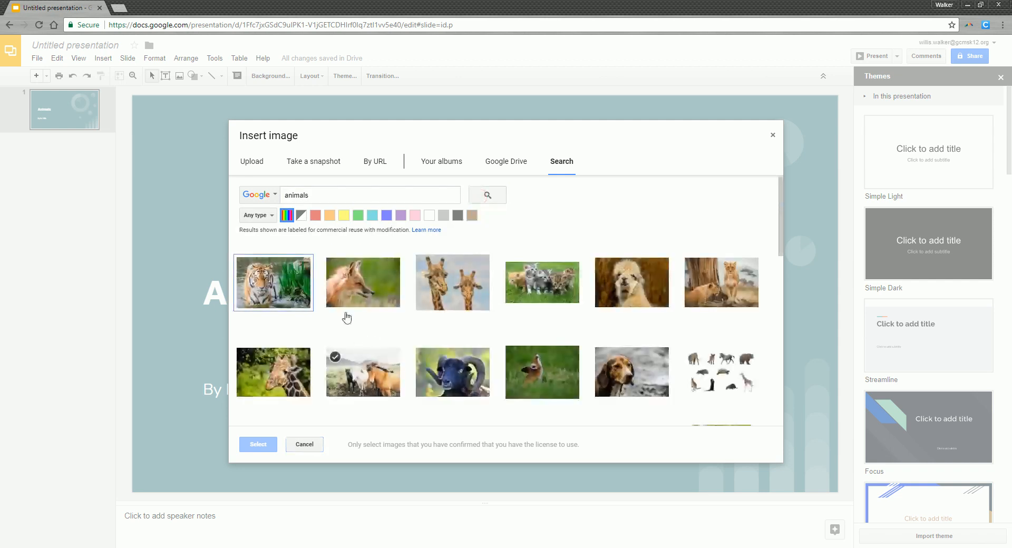
left_click(541, 282)
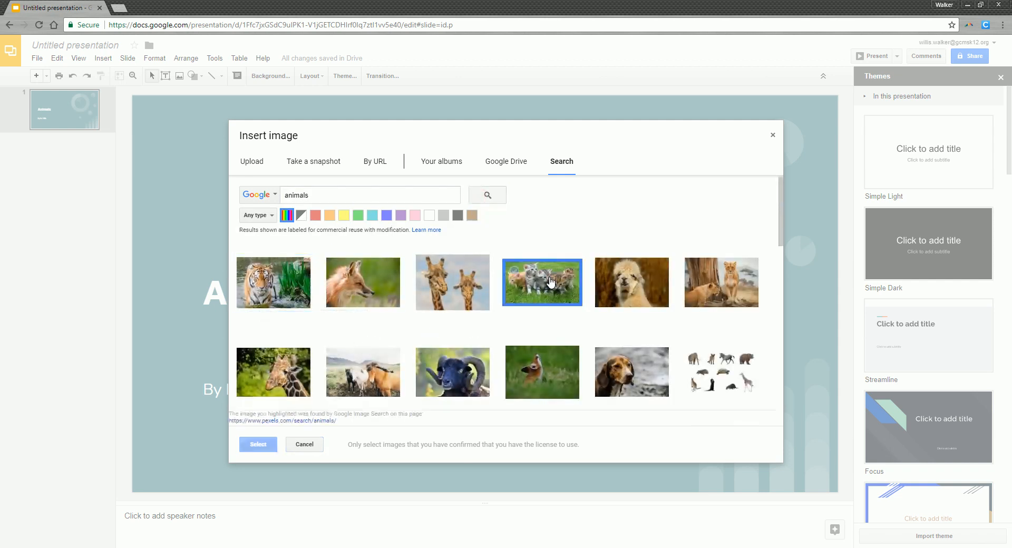
left_click(542, 282)
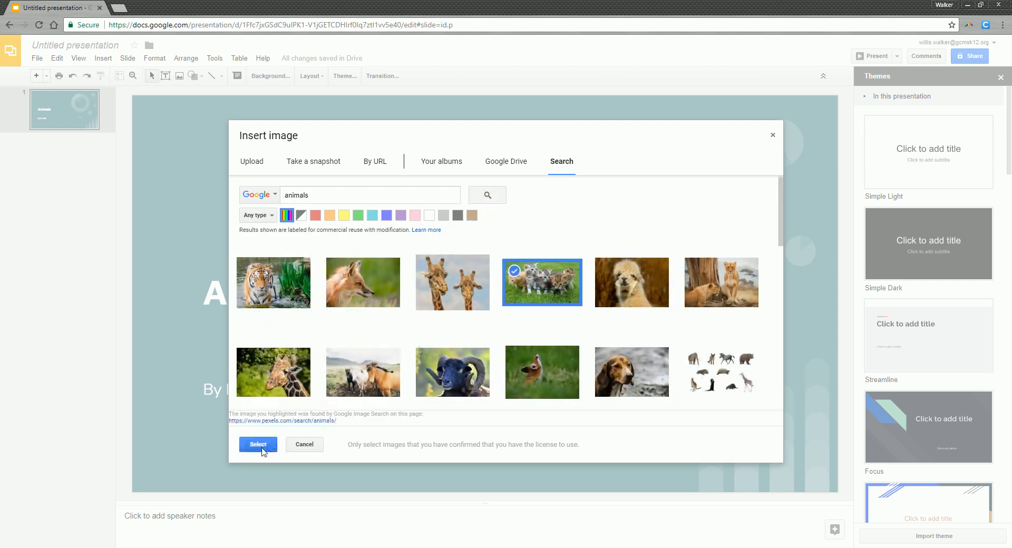
left_click(258, 445)
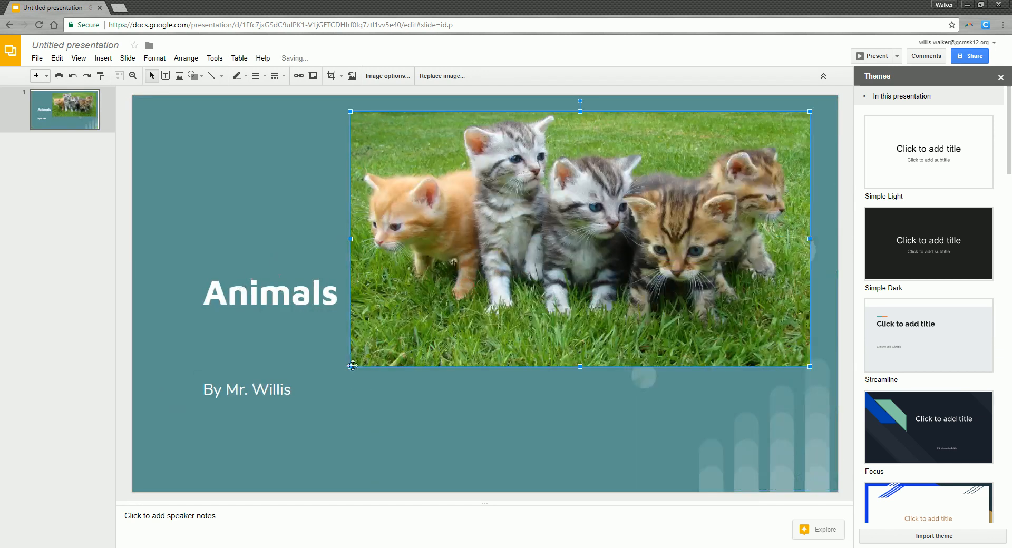
Drag the photo's bottom-left corner inward to shrink it toward the top right.
left_click_drag(351, 365, 408, 335)
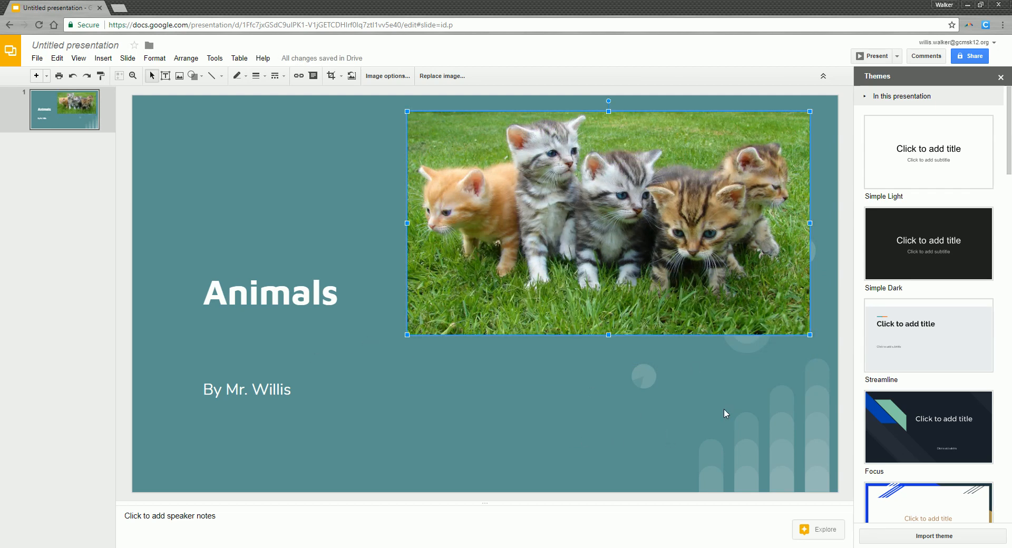
mouse_move(101, 166)
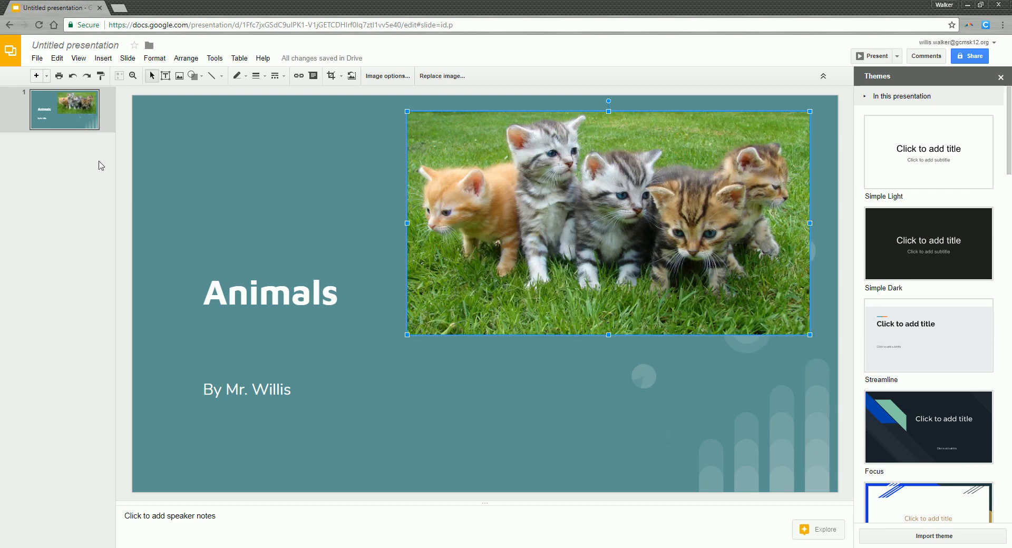
mouse_move(555, 255)
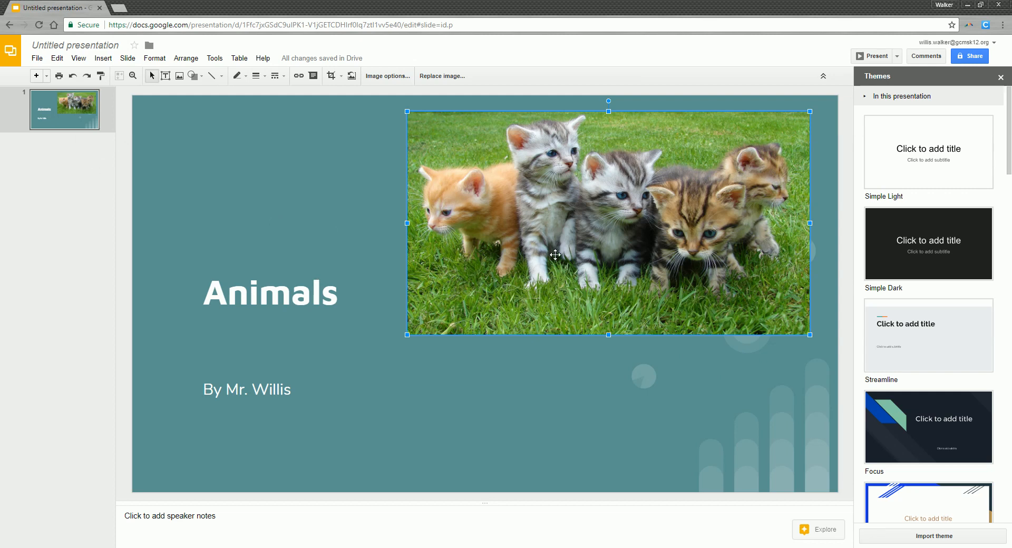
mouse_move(556, 261)
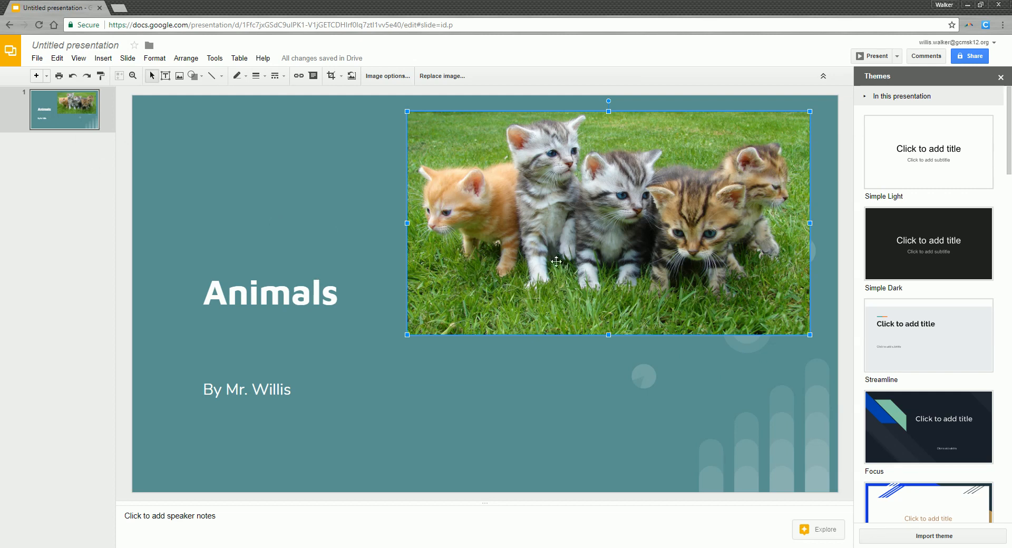